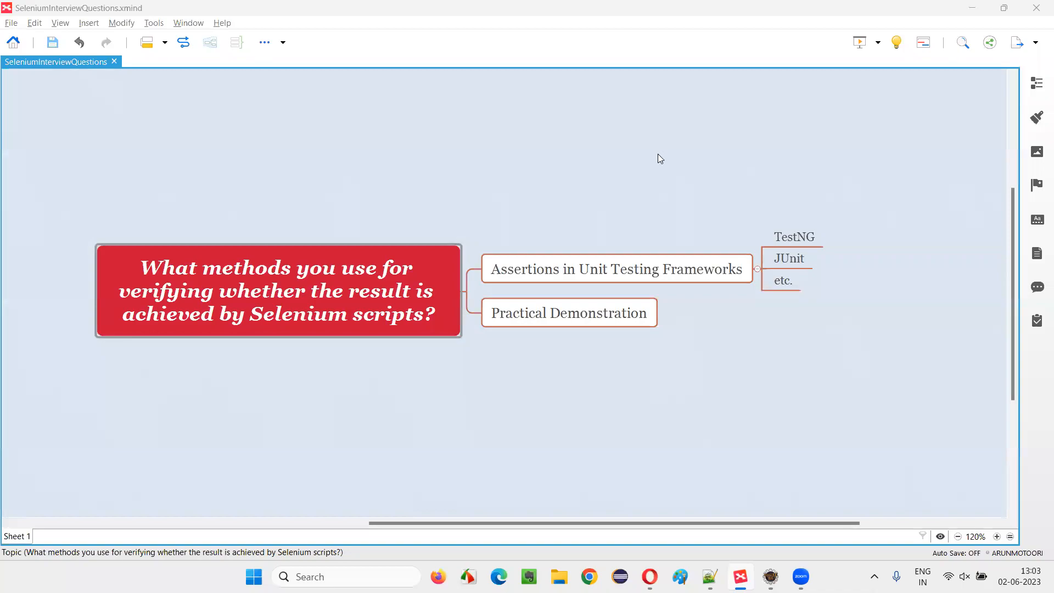
mouse_move(666, 161)
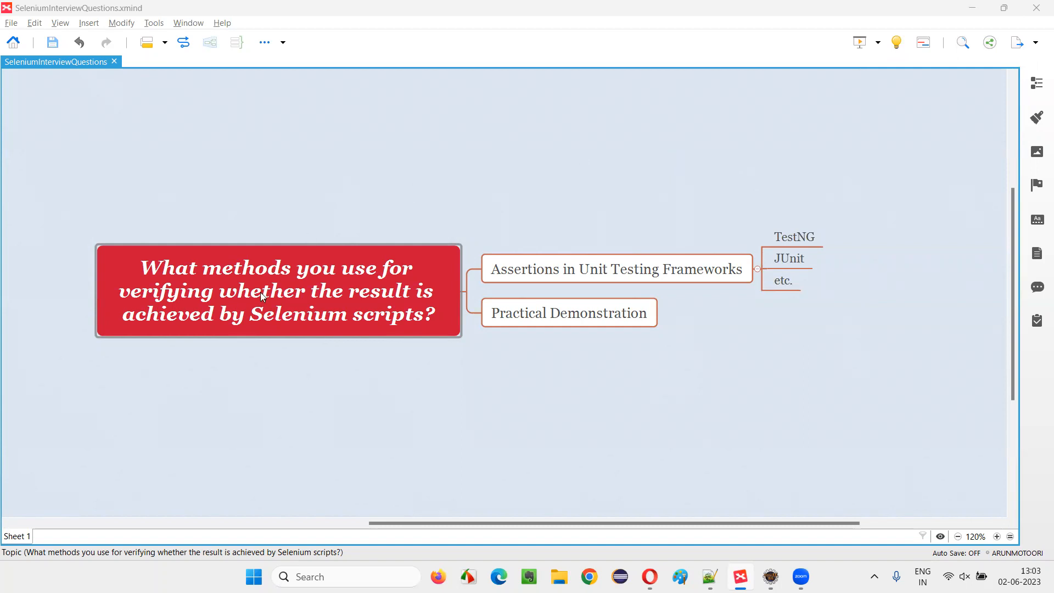
- Walk through the central question, Assertions in Unit Testing Frameworks (JUnit, etc.) and Practical Demonstration topics
click(269, 291)
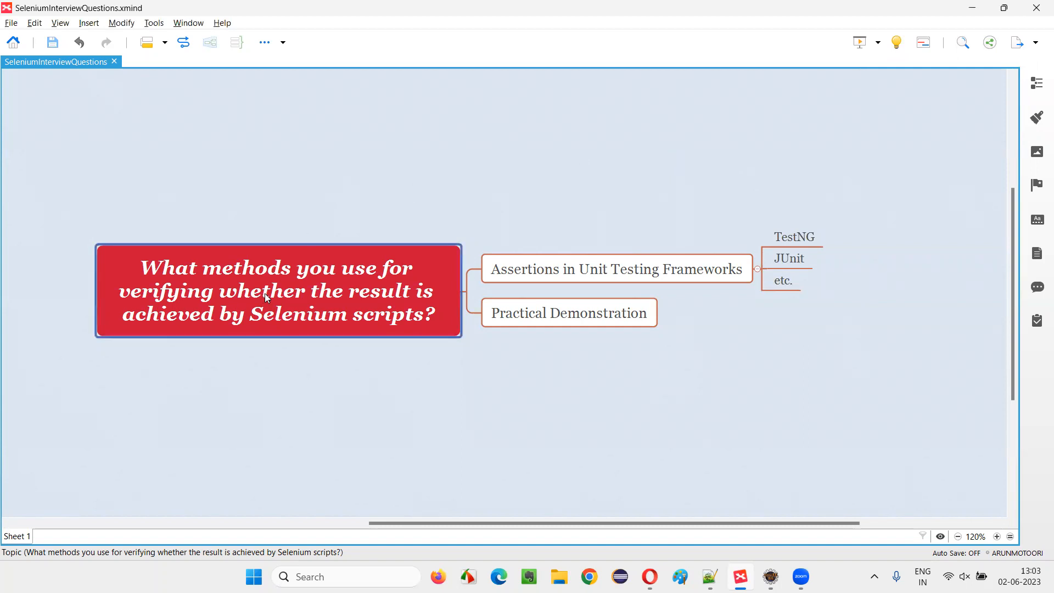
mouse_move(177, 291)
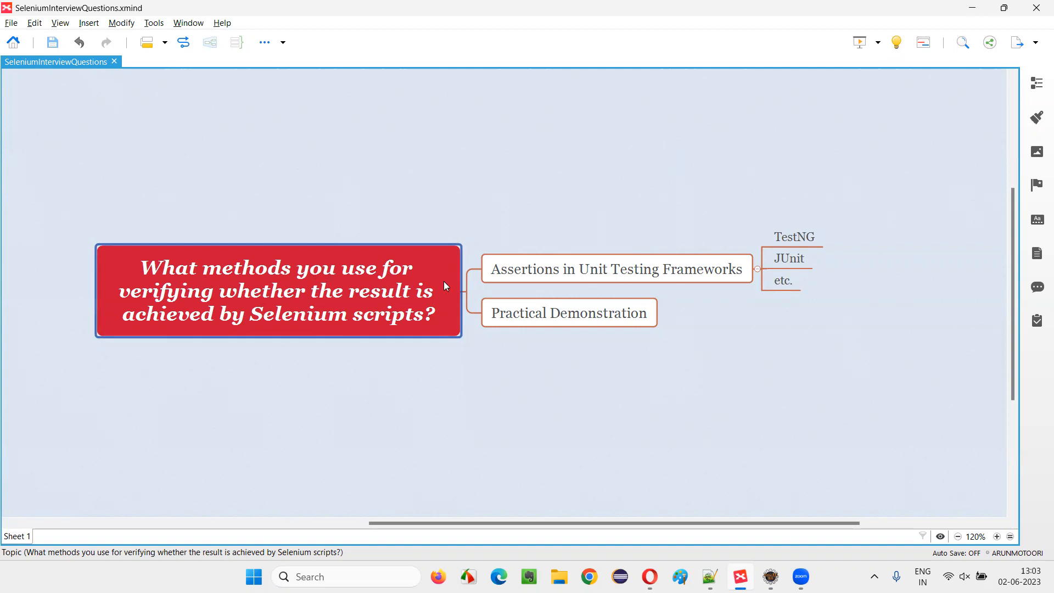
mouse_move(176, 317)
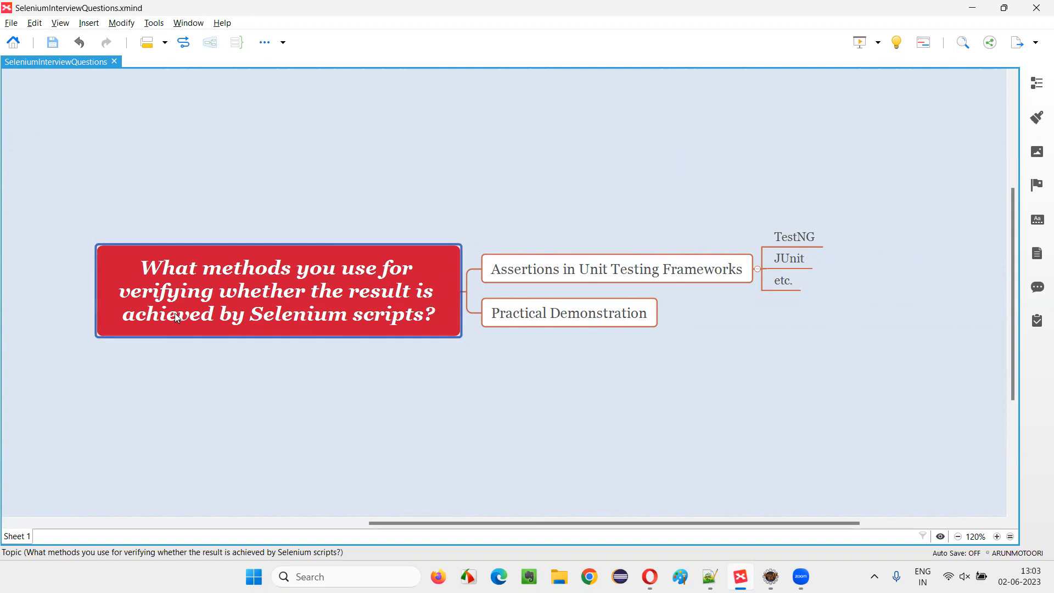
mouse_move(380, 334)
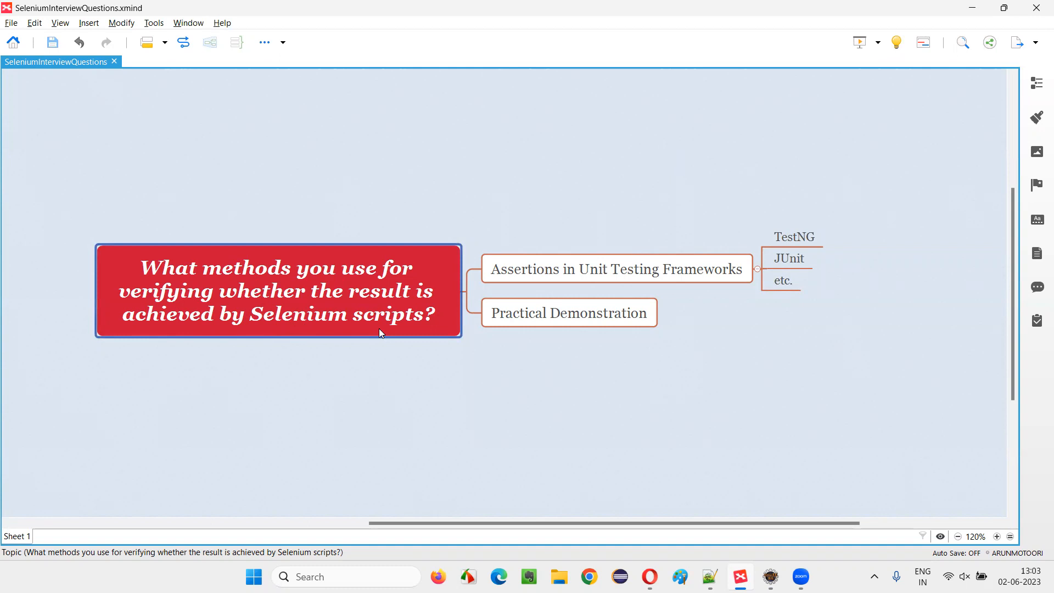
mouse_move(491, 320)
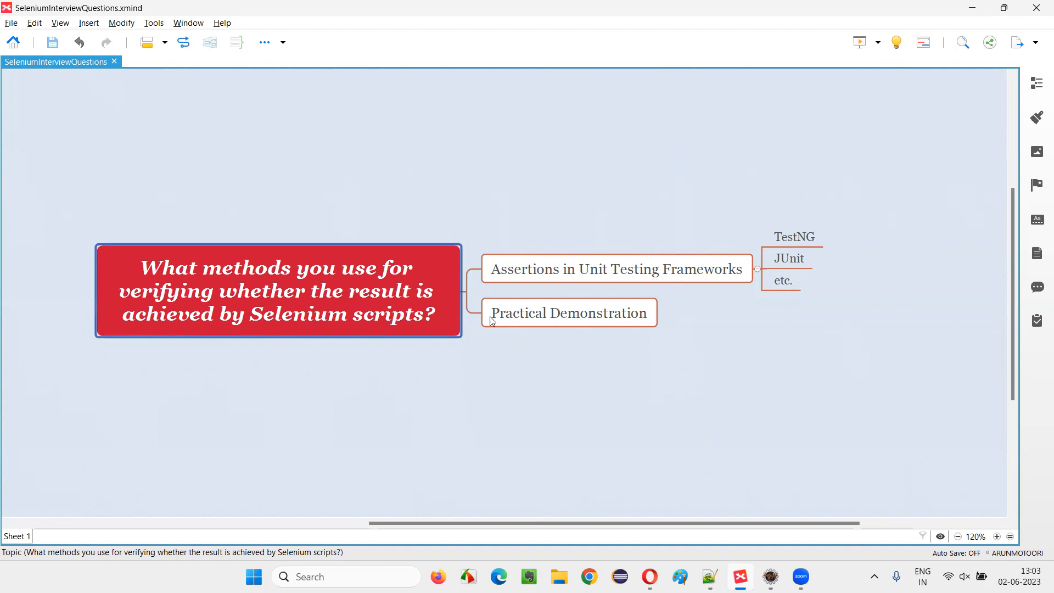
click(615, 269)
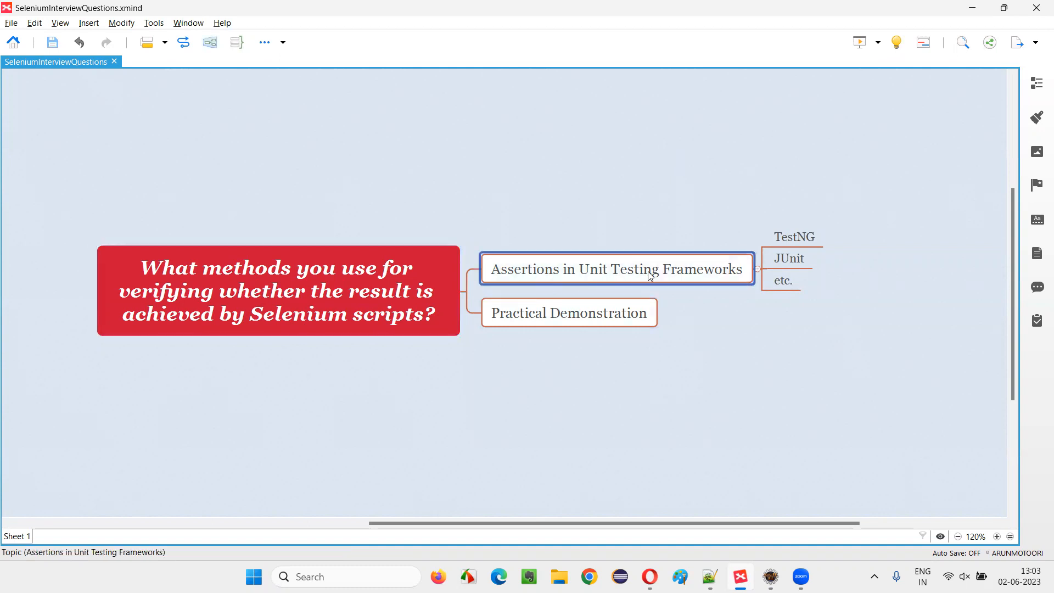
click(788, 258)
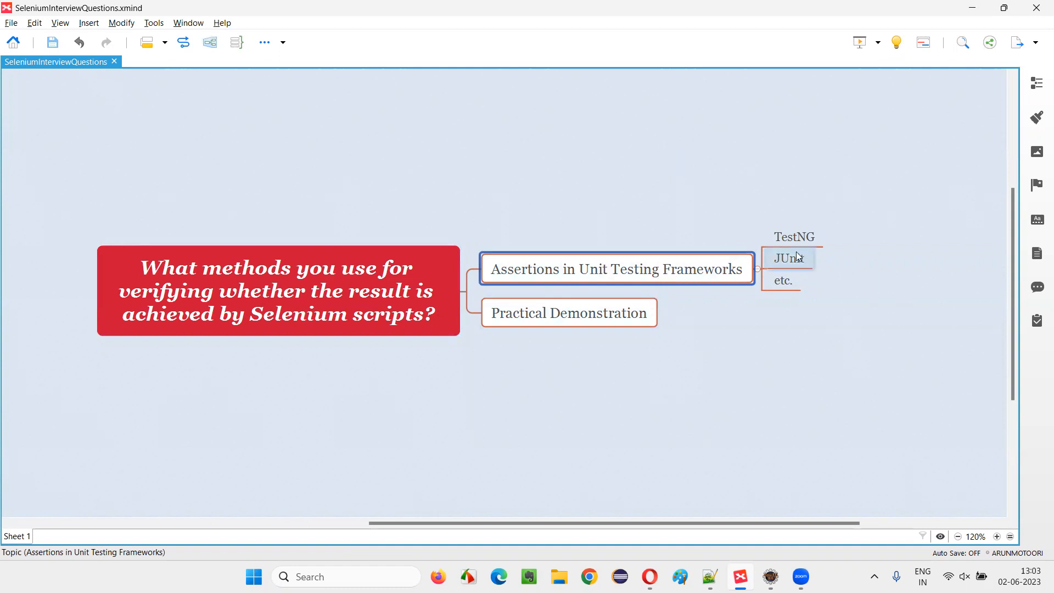
click(783, 280)
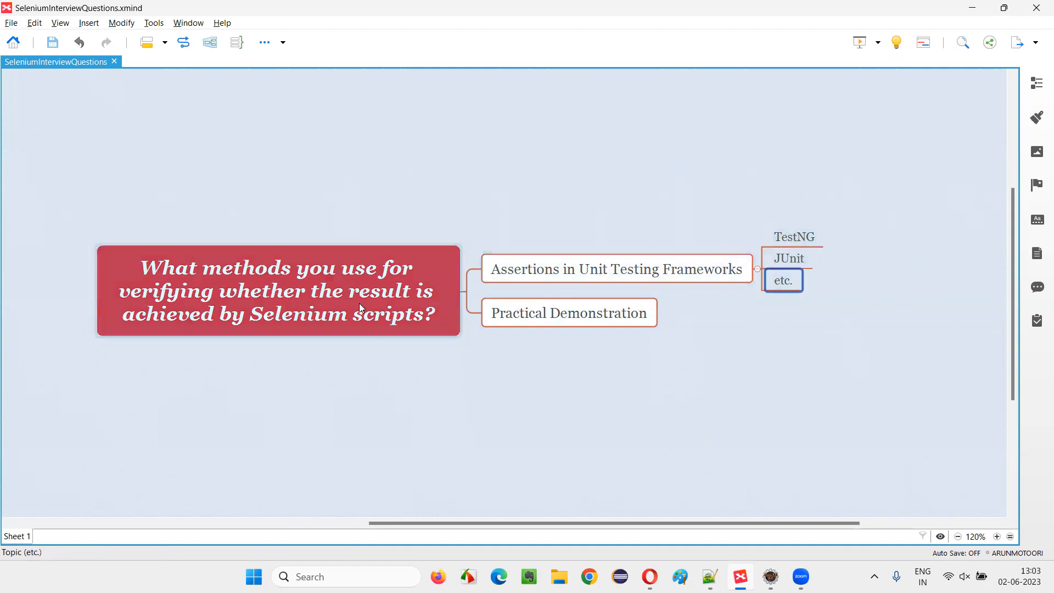
click(279, 291)
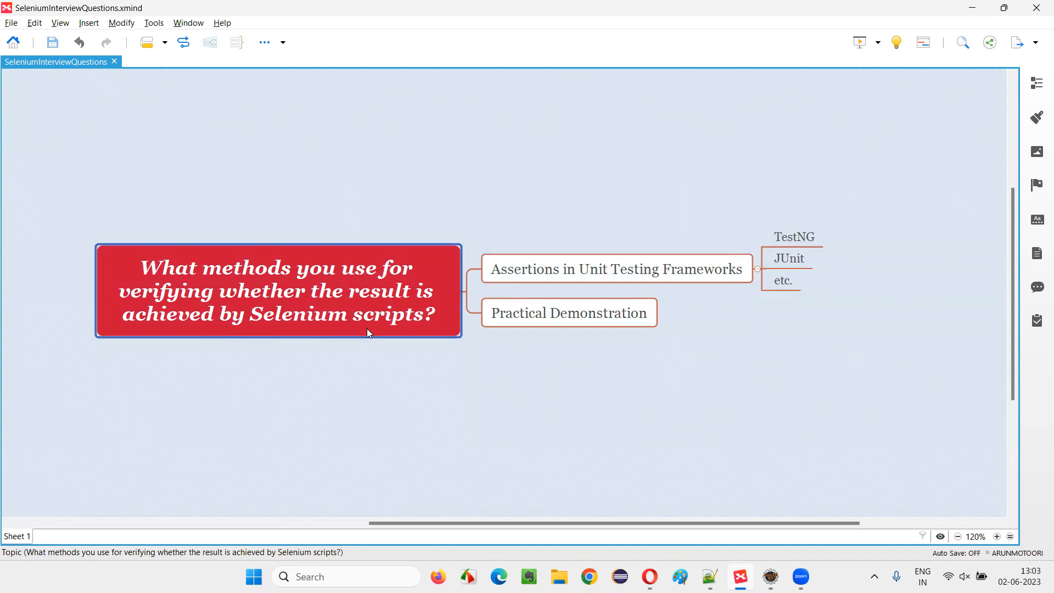
click(568, 312)
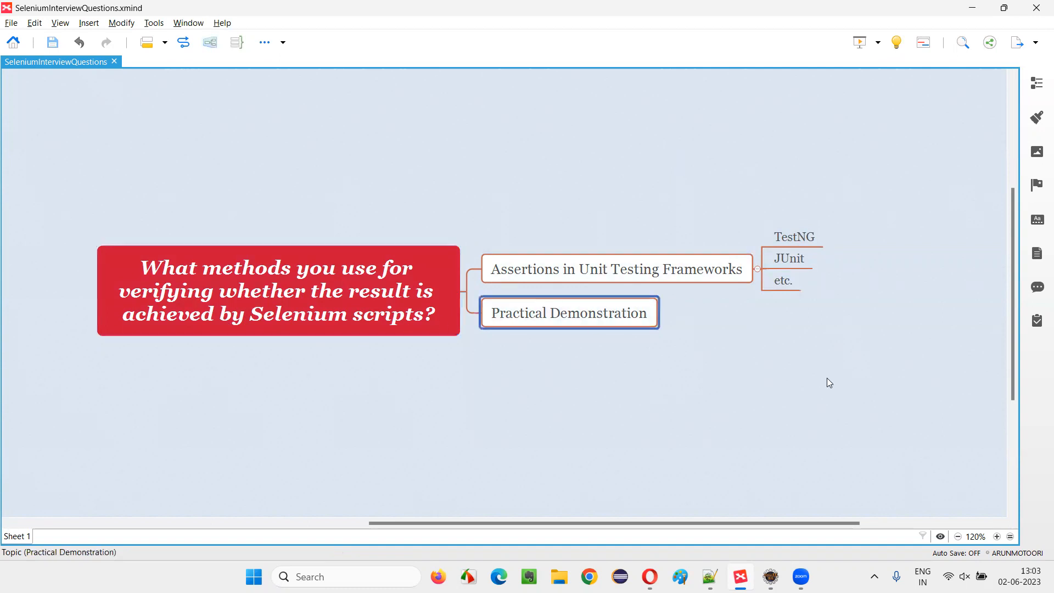
- Switch to Eclipse and select TutorialsNinjaProj and its LoginTest.java class
click(769, 576)
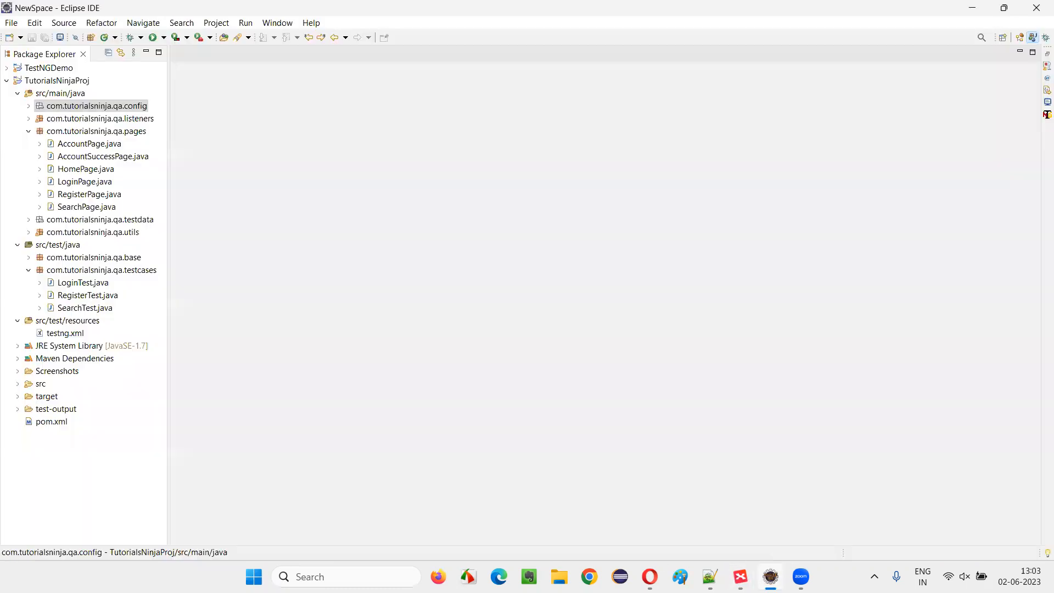
click(59, 81)
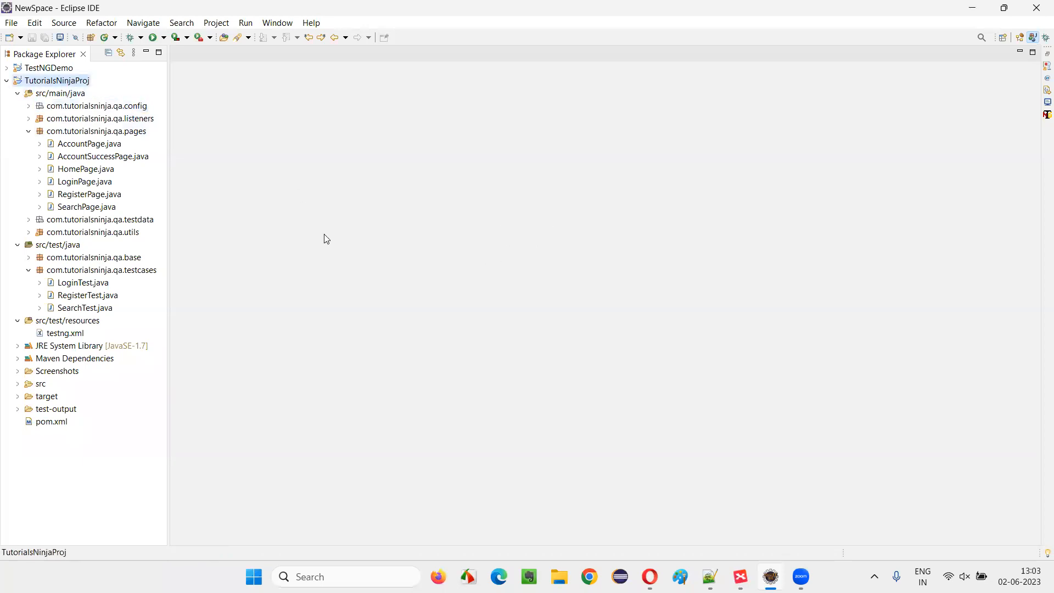
mouse_move(236, 305)
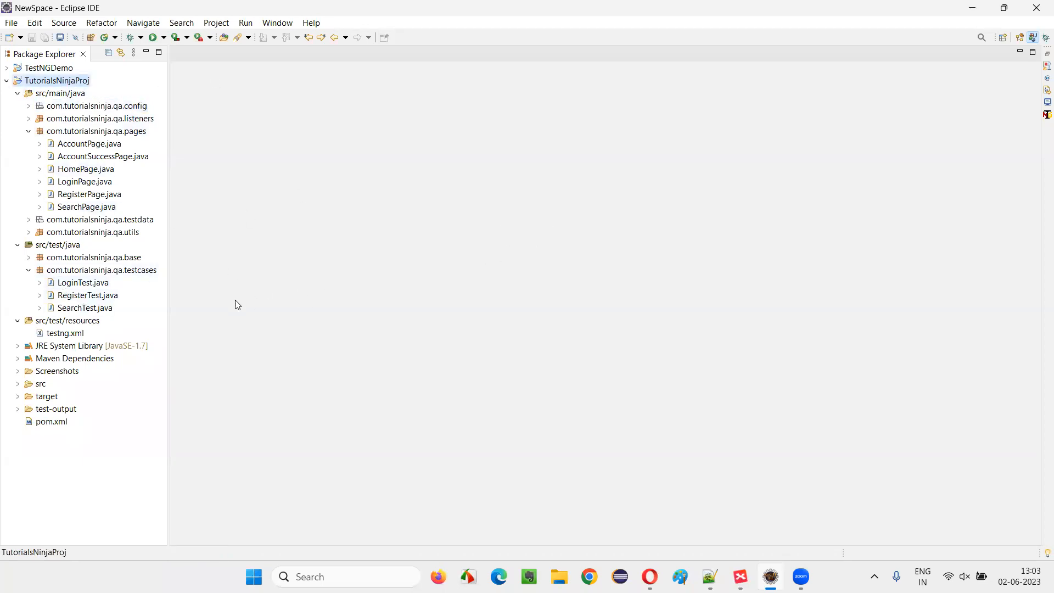
click(83, 282)
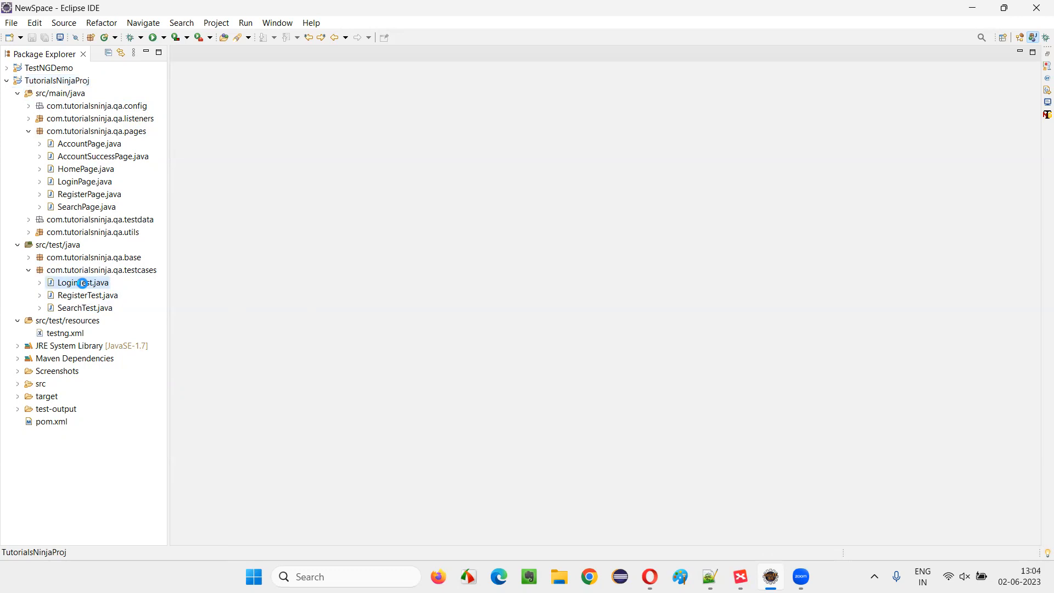
- Open LoginTest.java, highlight the assertTrue call on line 46, and scroll through the remaining login tests
double_click(83, 283)
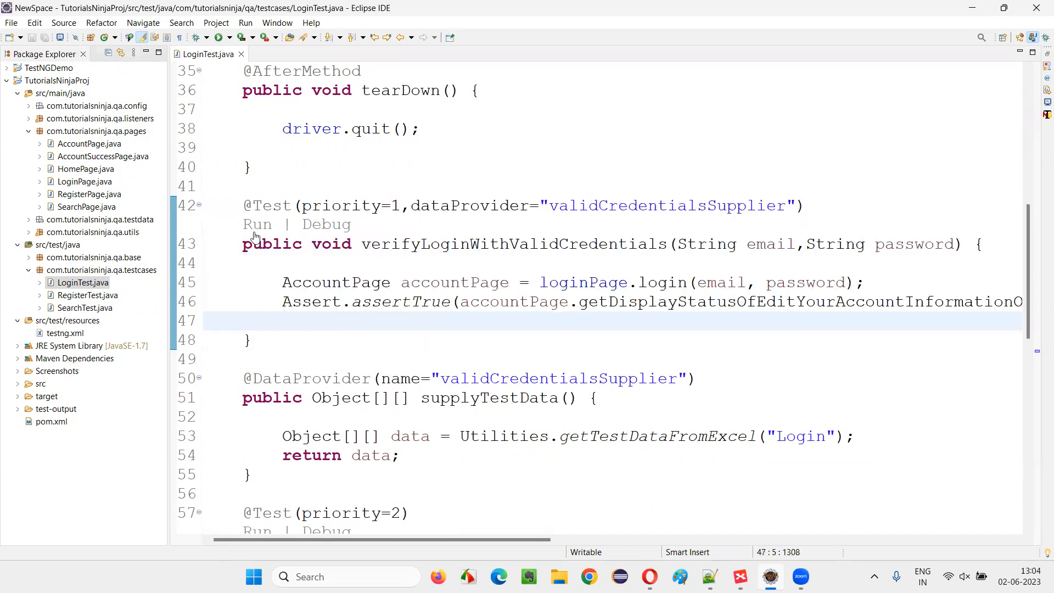
drag(243, 205, 252, 339)
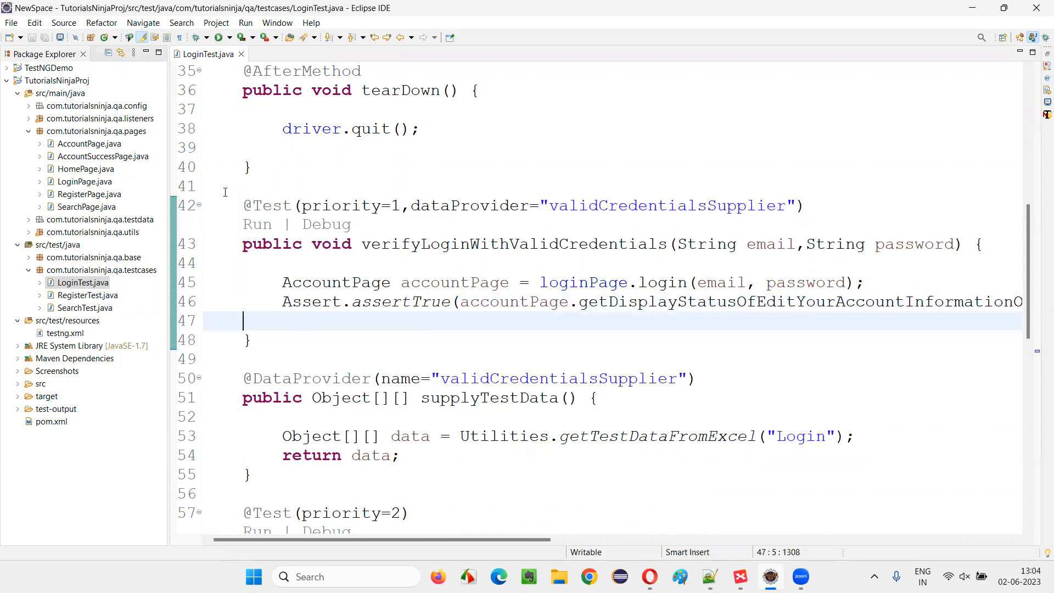
mouse_move(278, 298)
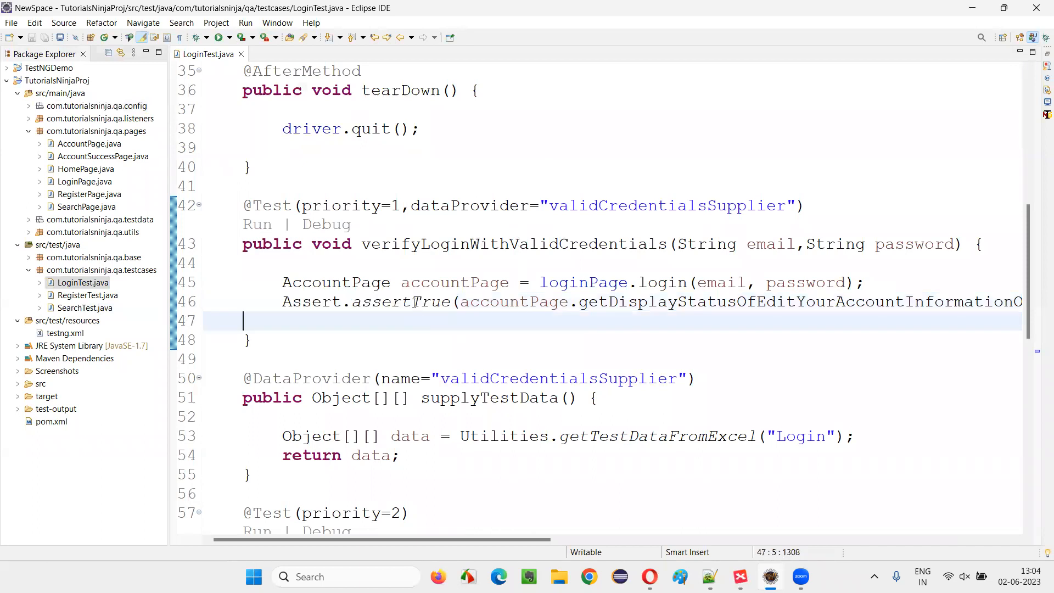
double_click(401, 302)
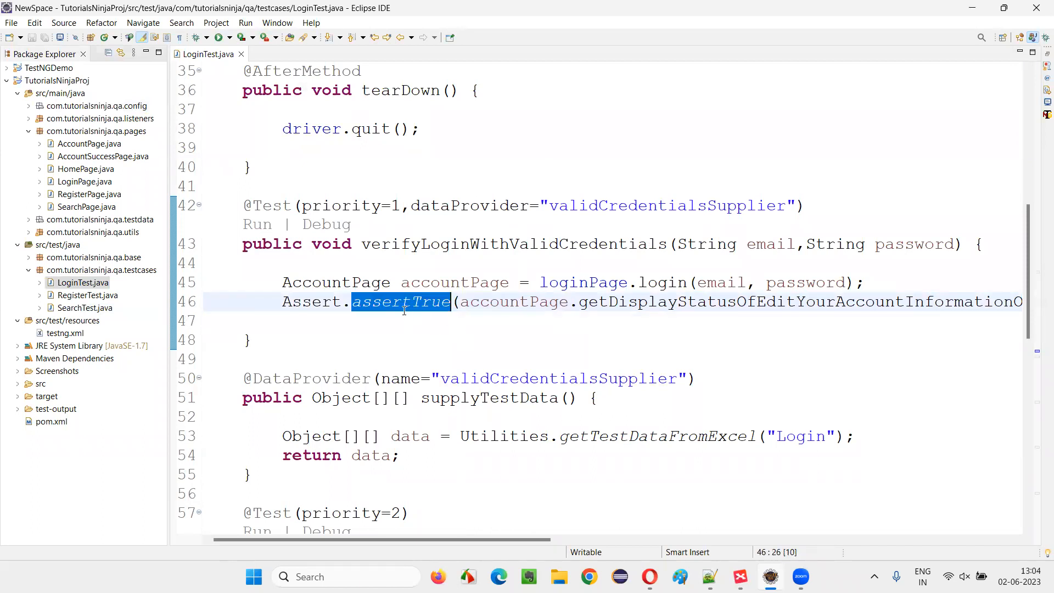
scroll(down, 3)
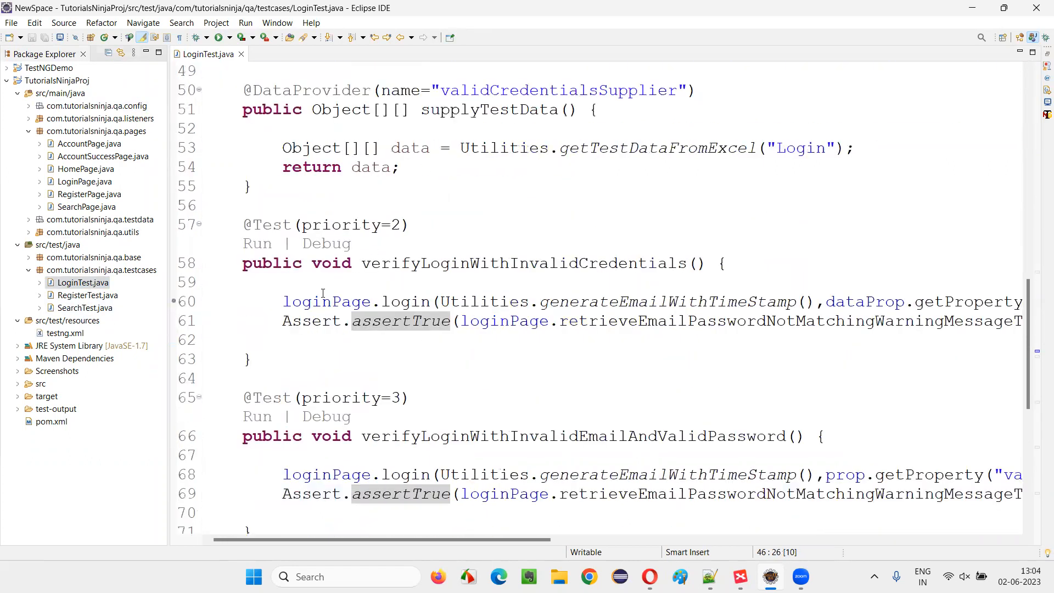
scroll(down, 3)
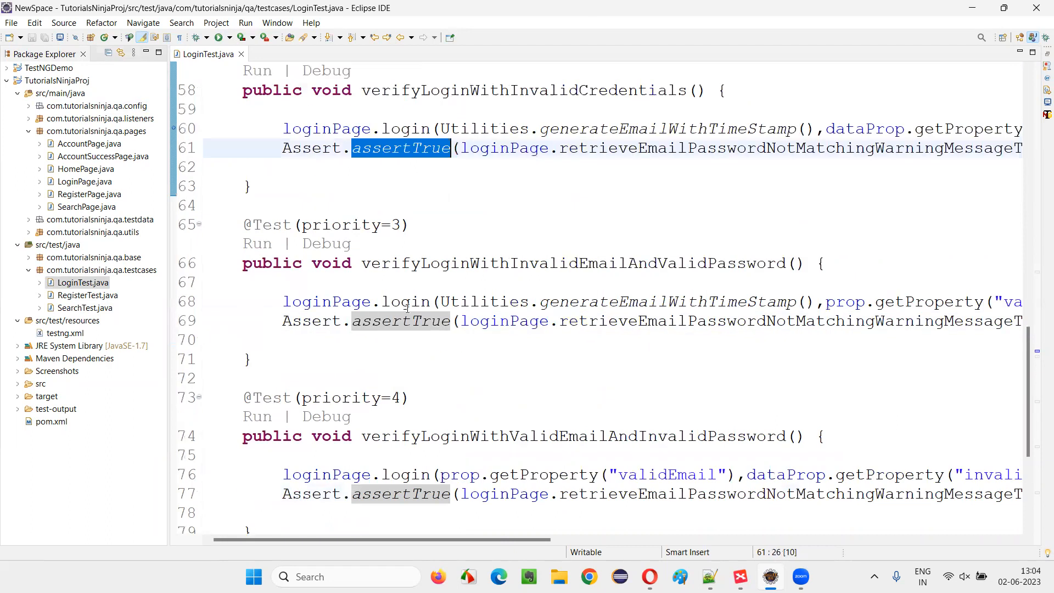
scroll(down, 3)
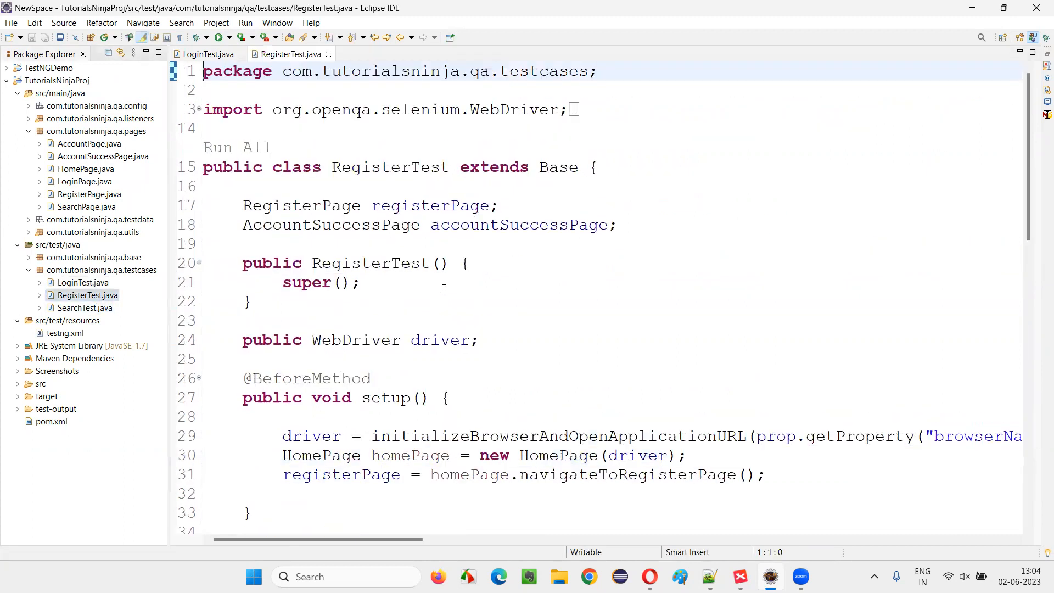
- Scroll through RegisterTest.java, highlighting its assertEquals calls and the assertTrue checks below
scroll(down, 3)
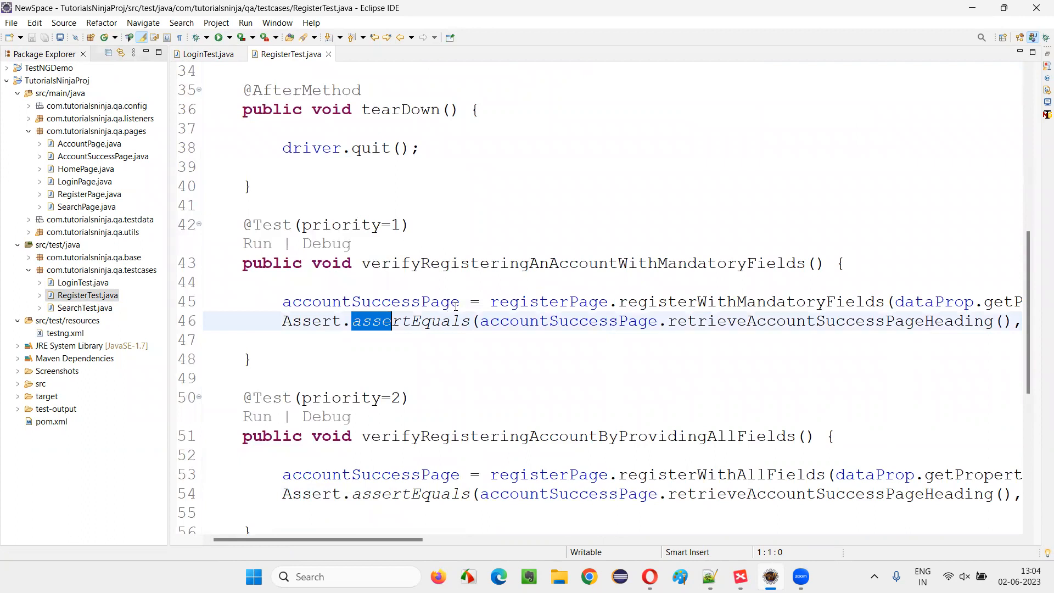
double_click(410, 320)
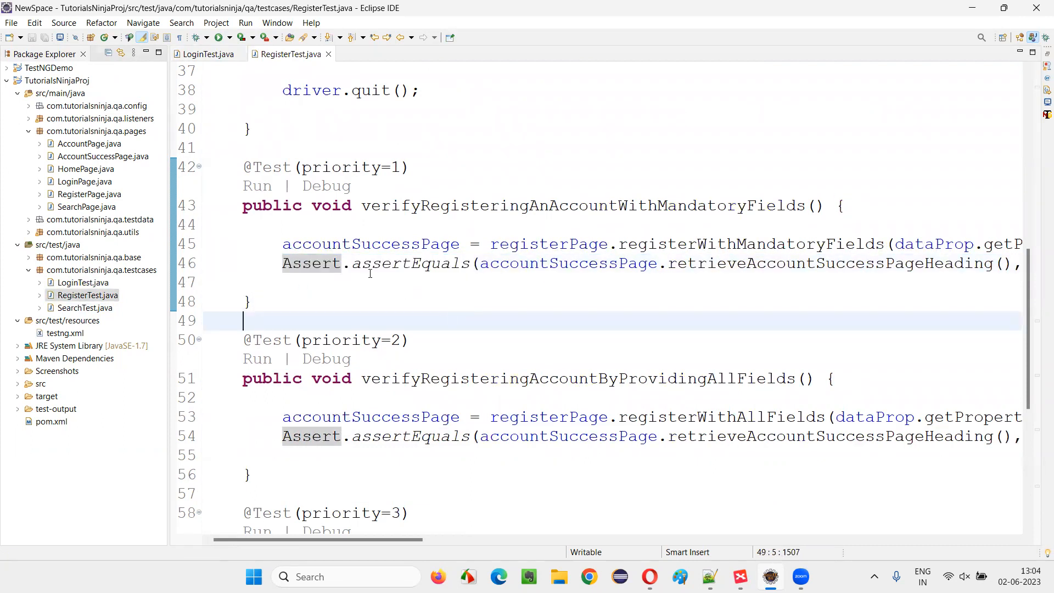
double_click(408, 263)
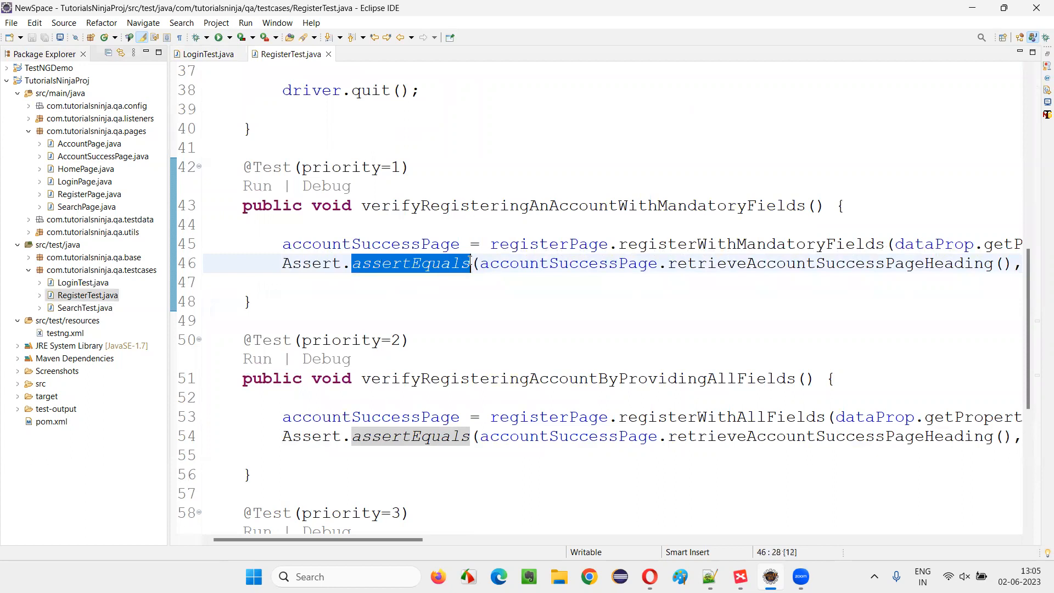
scroll(down, 3)
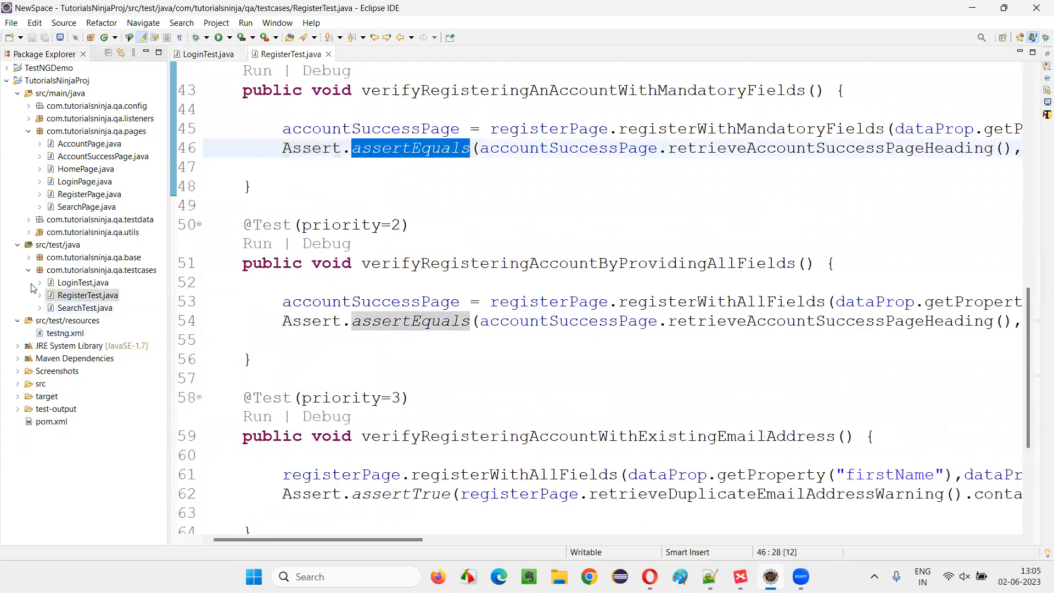
scroll(down, 3)
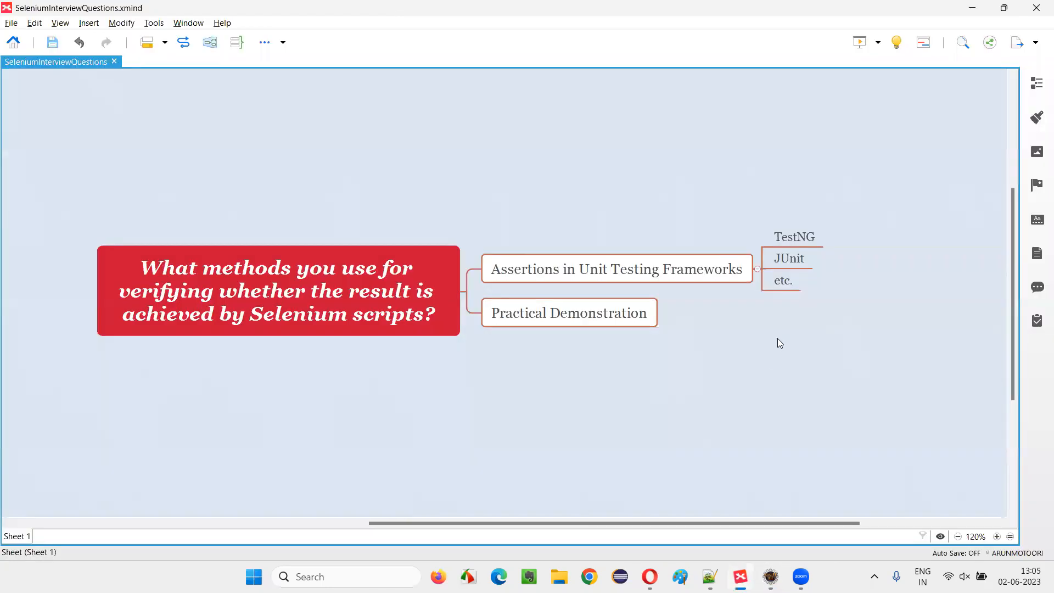
click(615, 269)
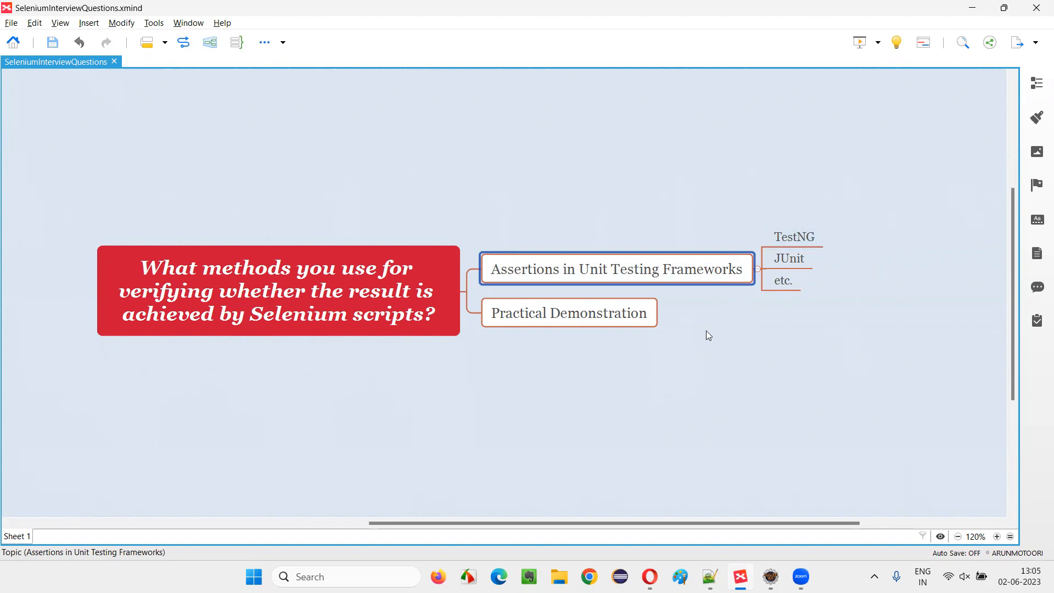
click(794, 237)
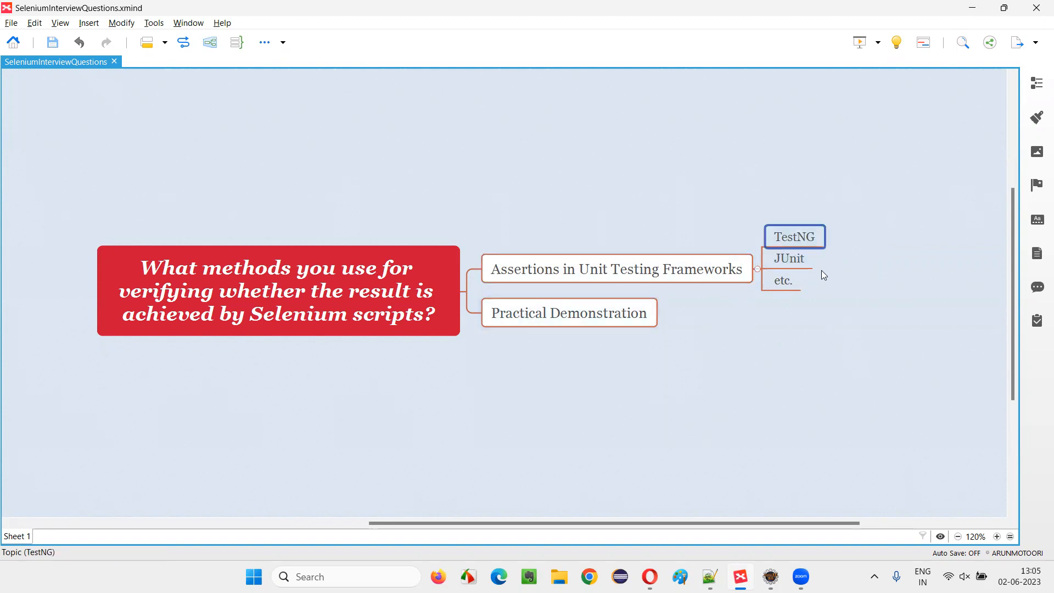
click(790, 259)
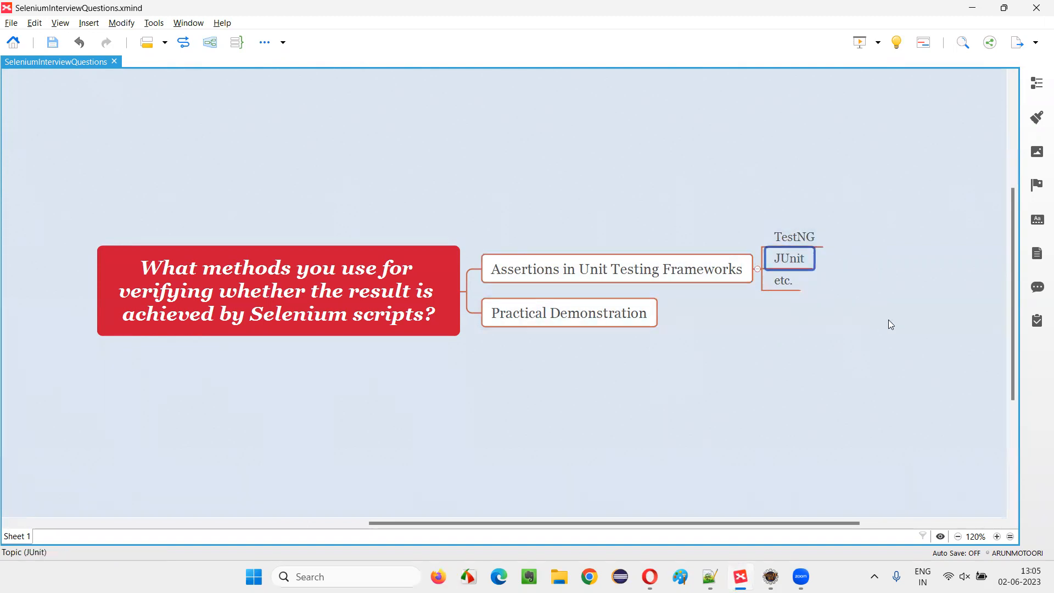
mouse_move(809, 226)
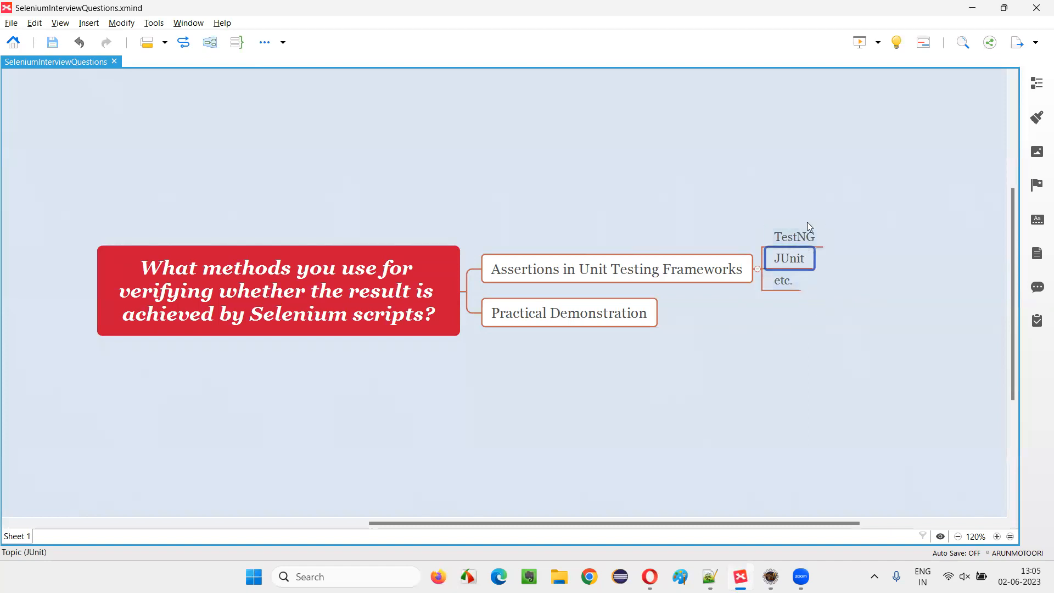
click(782, 281)
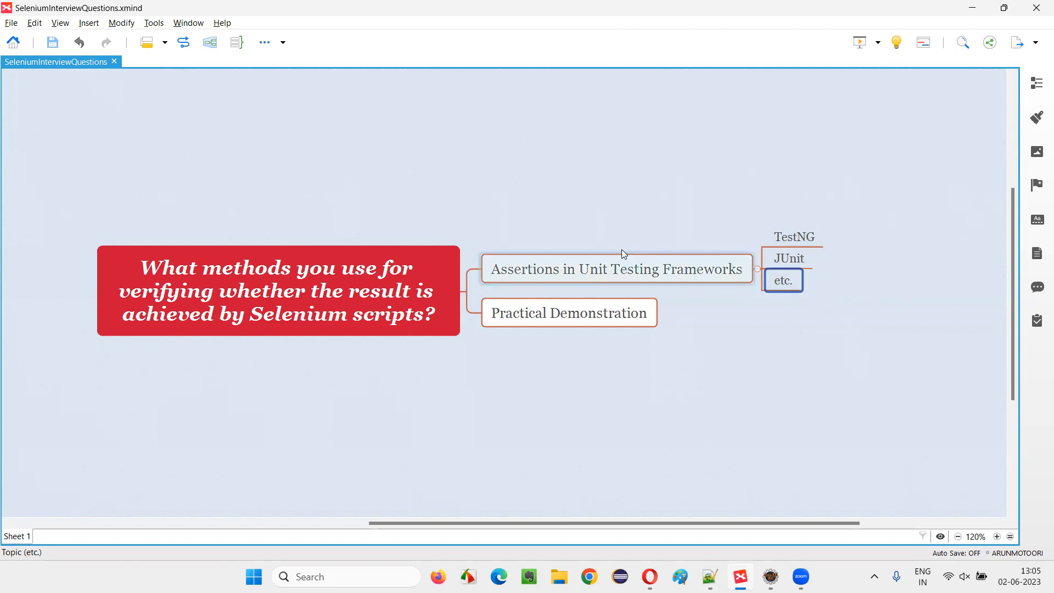
click(278, 291)
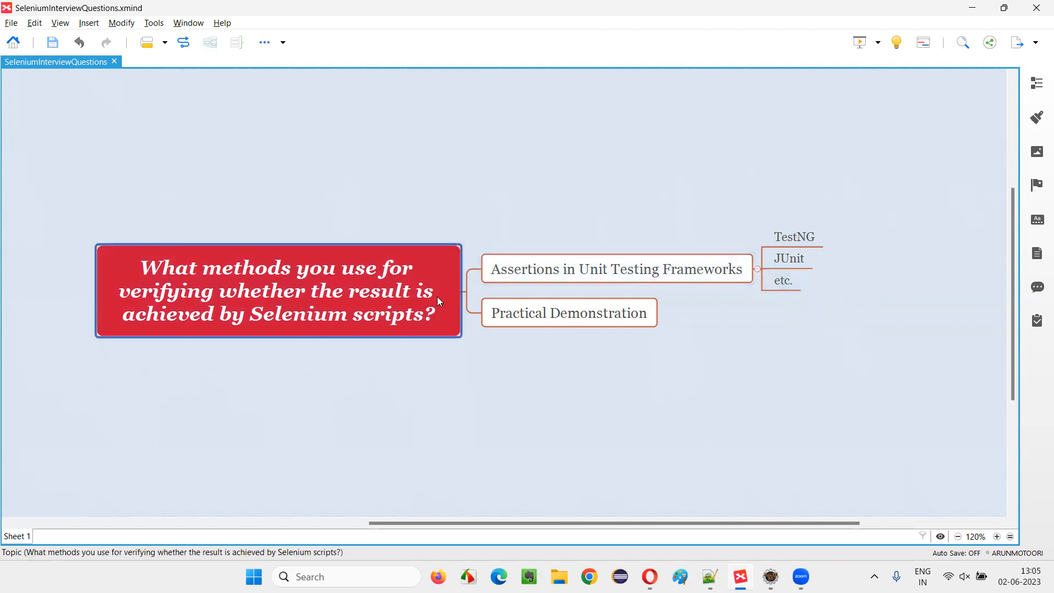
click(794, 236)
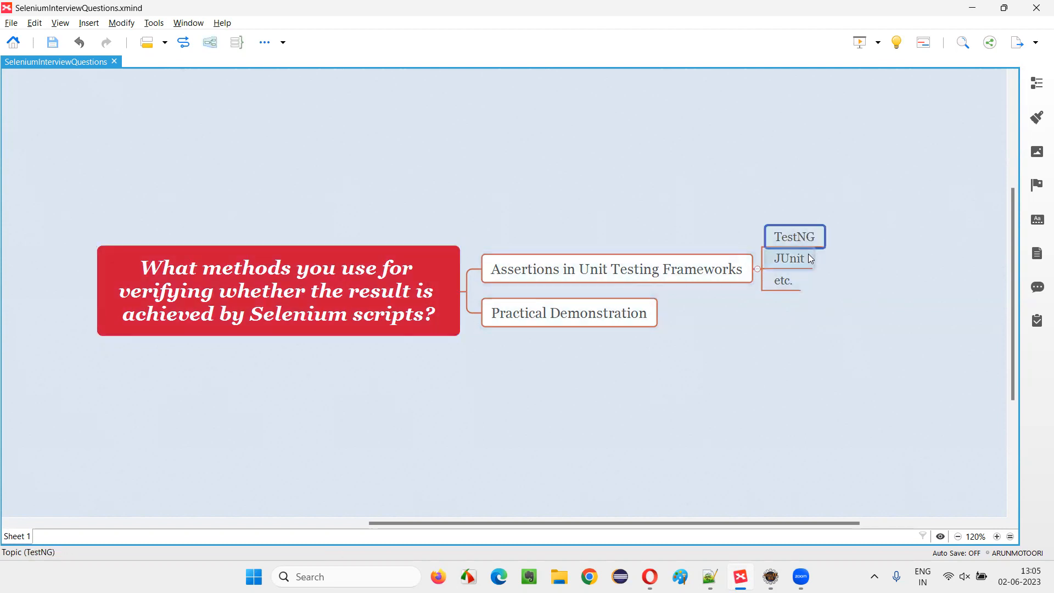
click(789, 258)
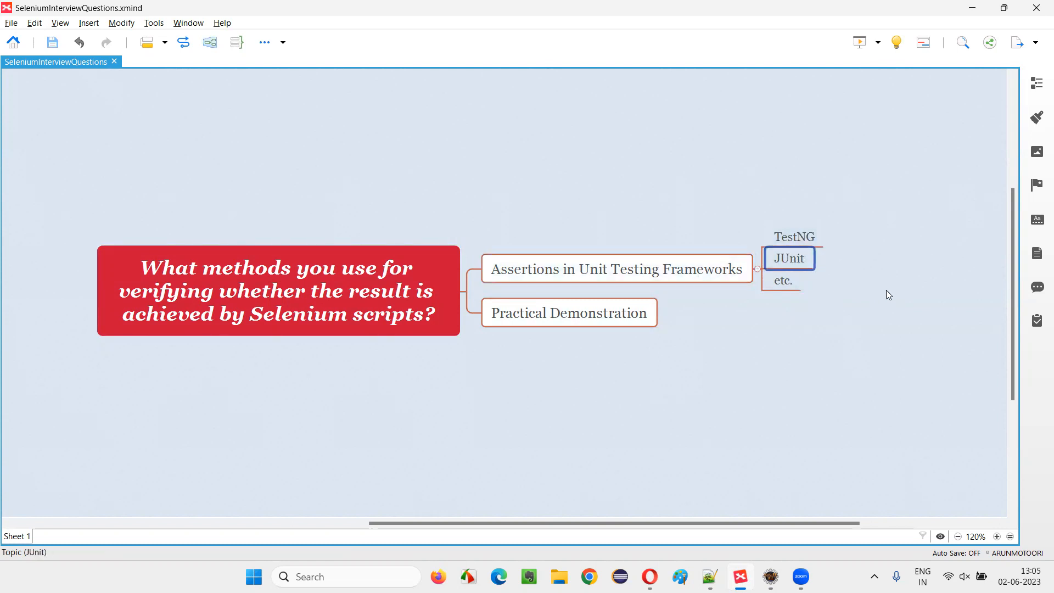
click(615, 269)
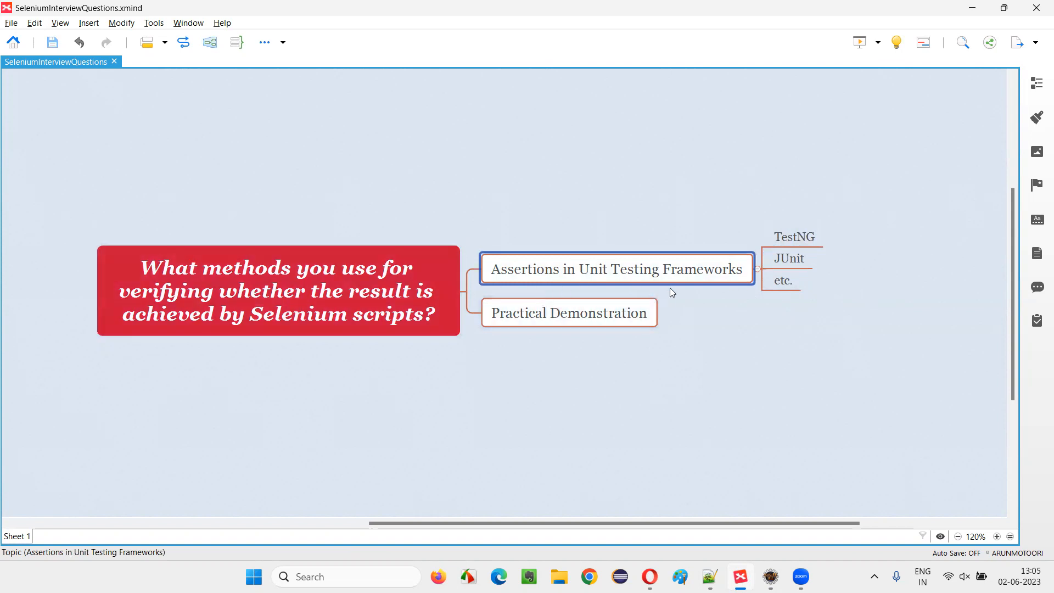
click(794, 237)
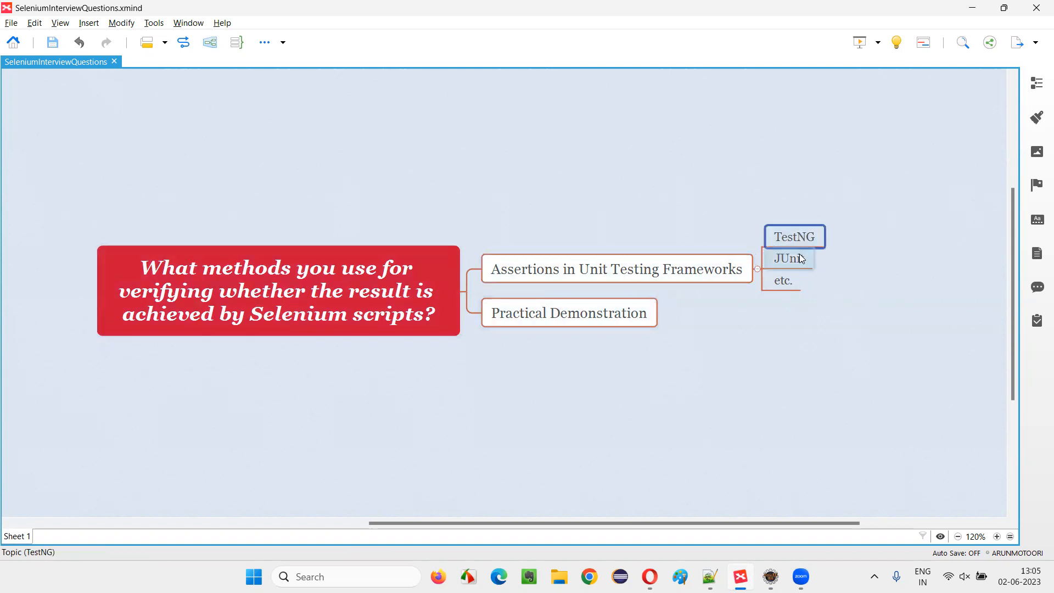
click(278, 291)
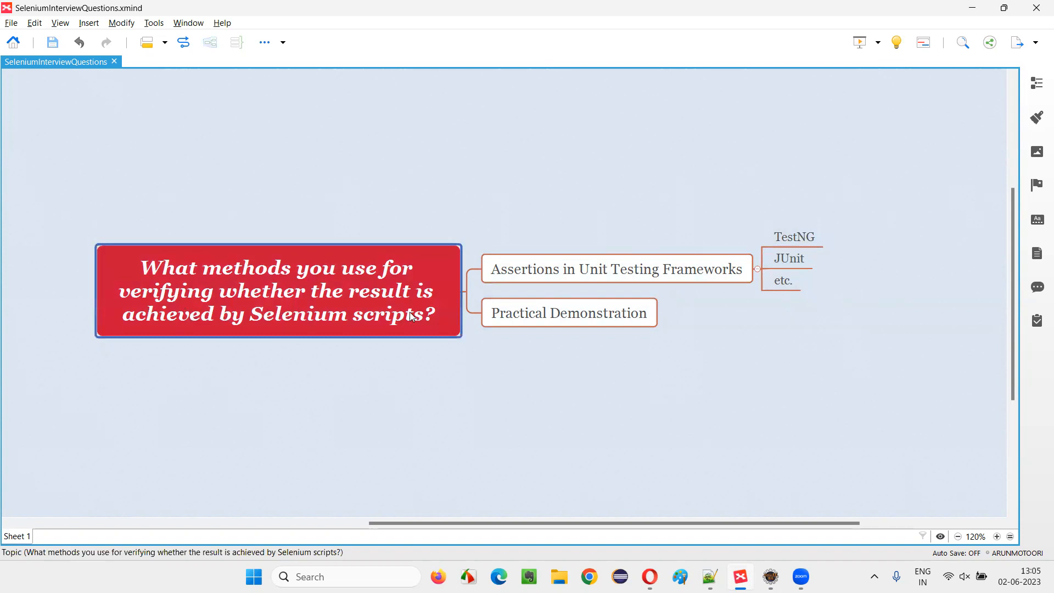
mouse_move(417, 343)
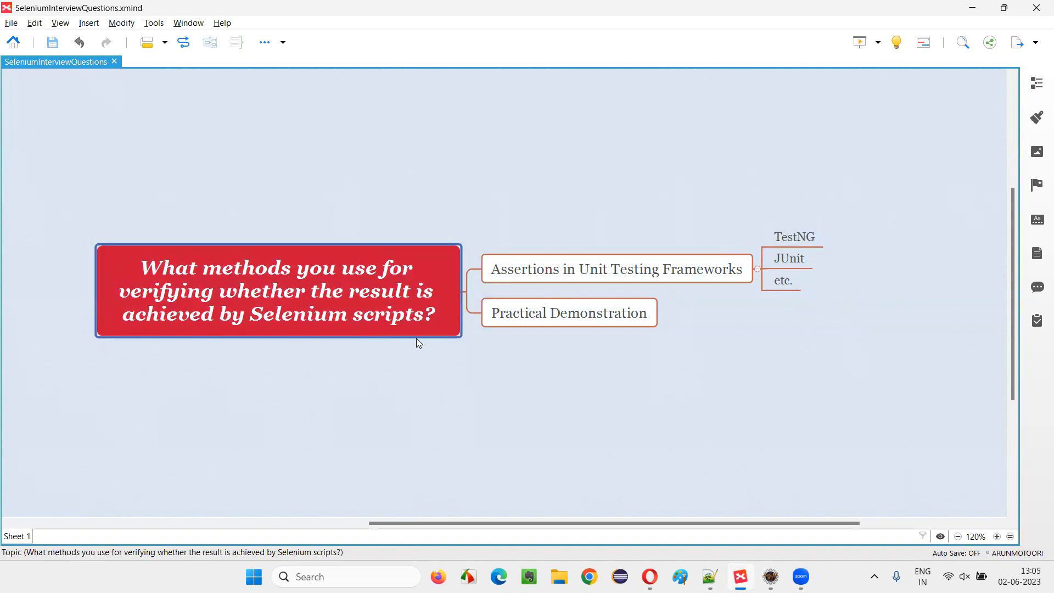
mouse_move(349, 327)
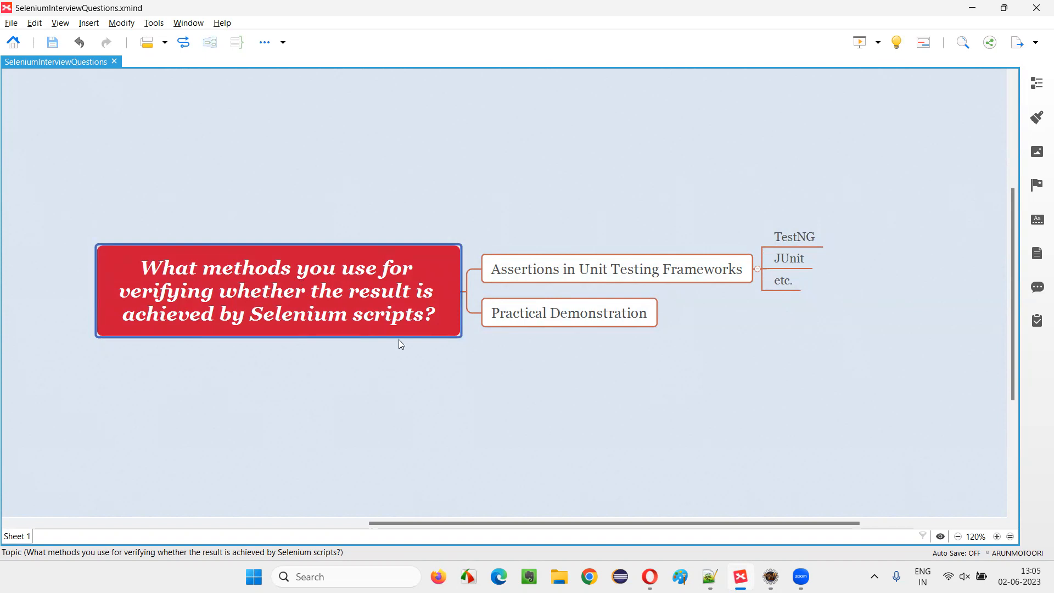
click(615, 269)
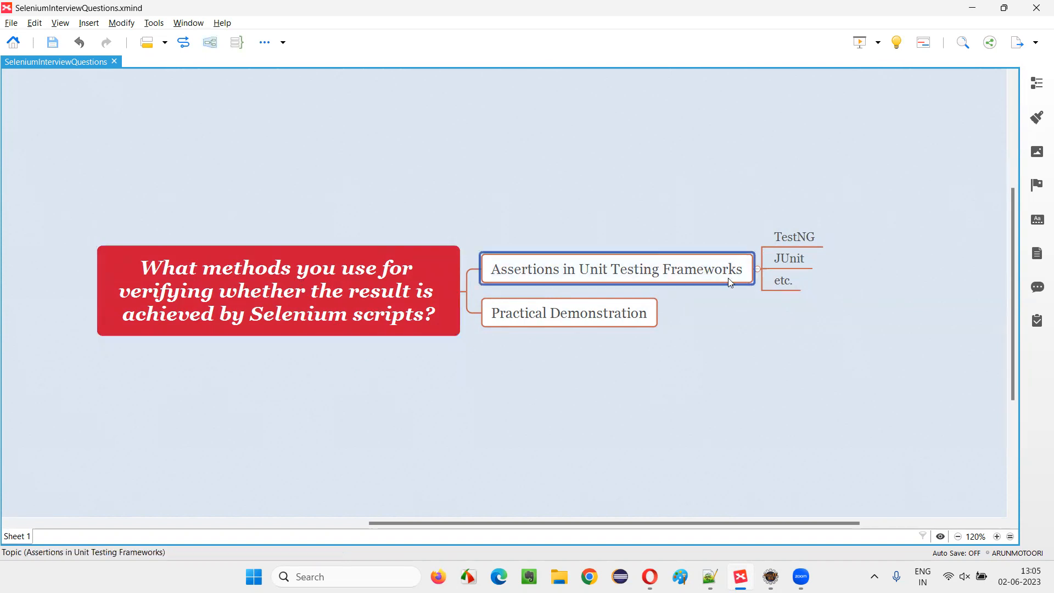
click(279, 291)
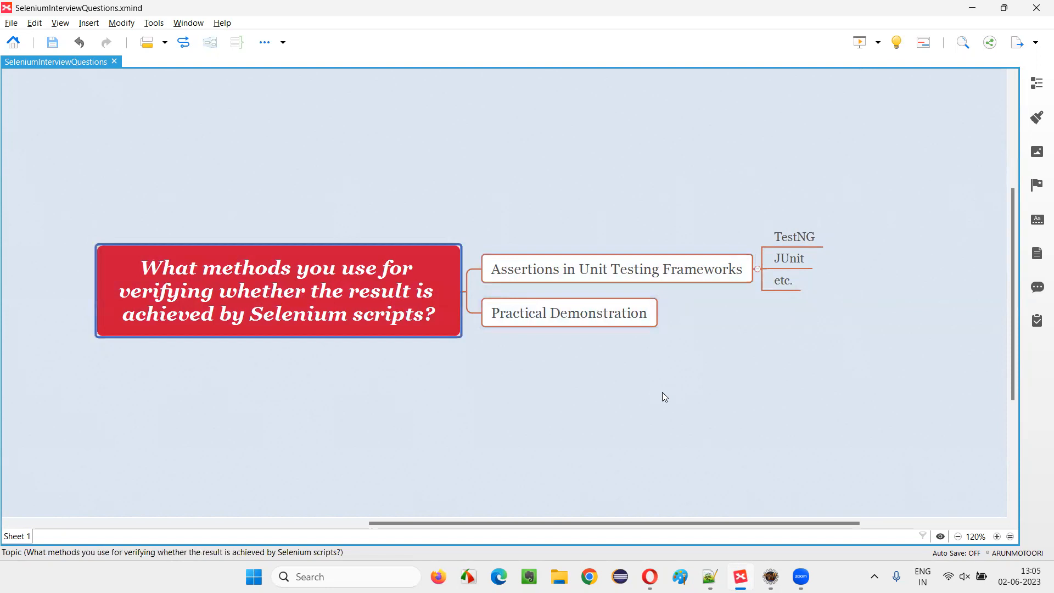